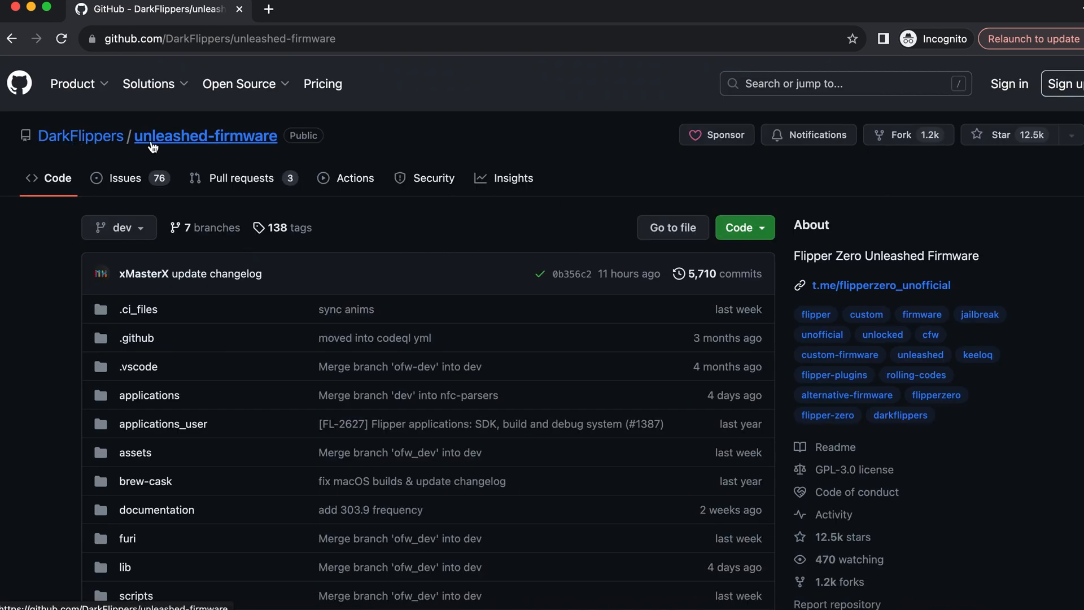
- Open the unlshd-066 release page from the repository's Releases list
{"action": "scroll", "scroll_direction": "down", "scroll_amount": 3}
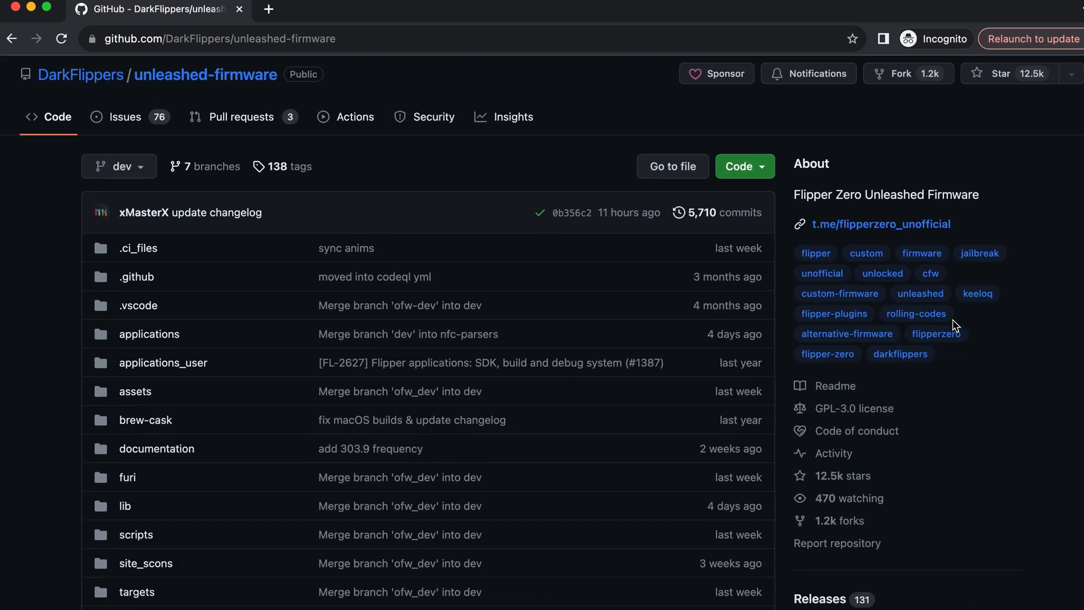
{"action": "scroll", "scroll_direction": "down", "scroll_amount": 3}
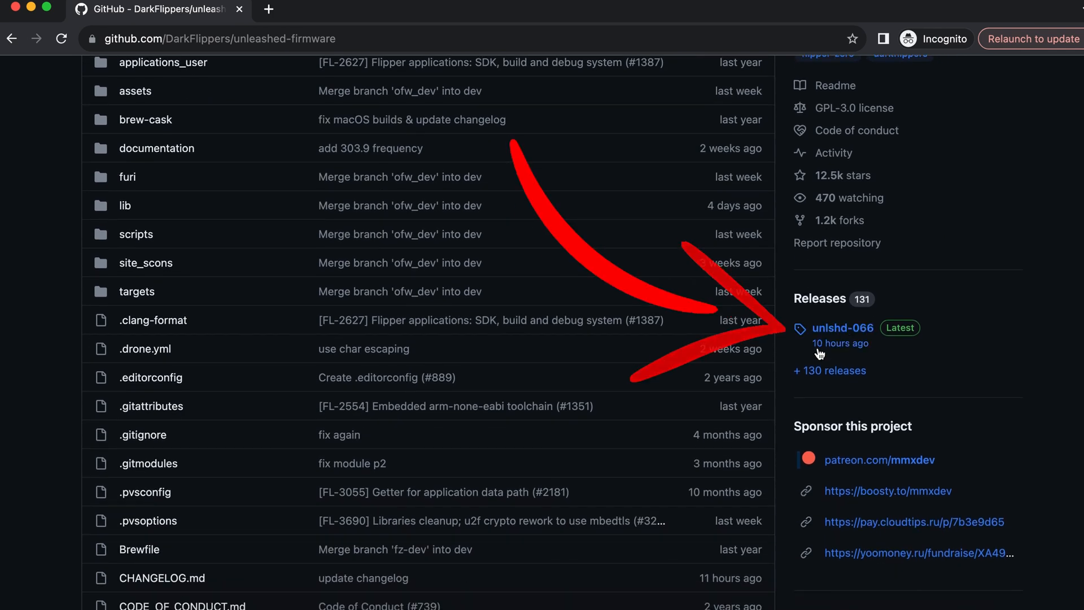
{"action": "left_click", "coordinate": [842, 328]}
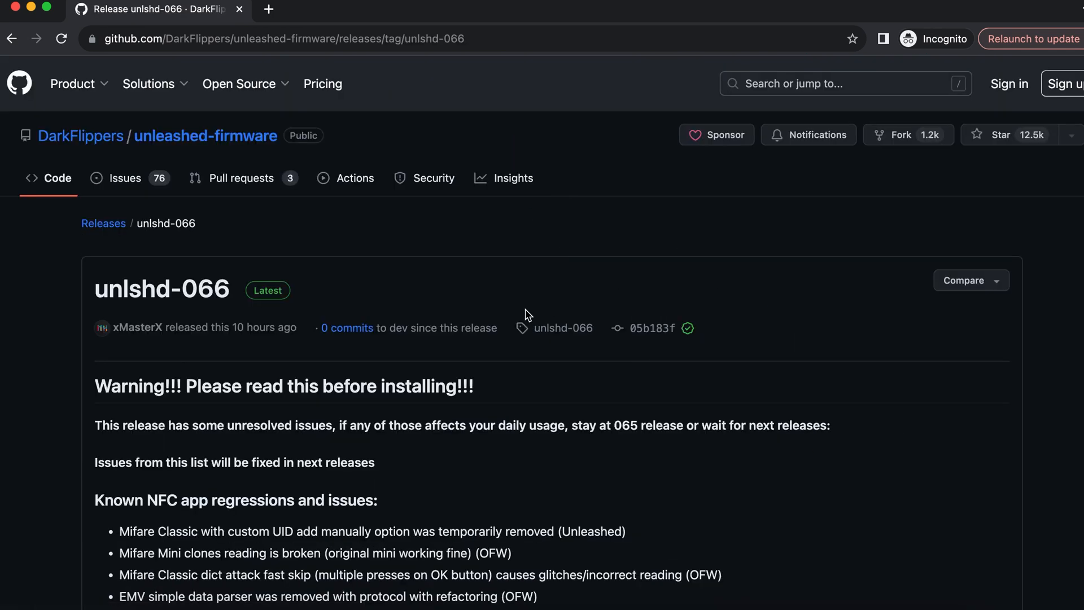
- Read through the release warnings and full list of new changes to the end of the notes
{"action": "scroll", "scroll_direction": "down", "scroll_amount": 3}
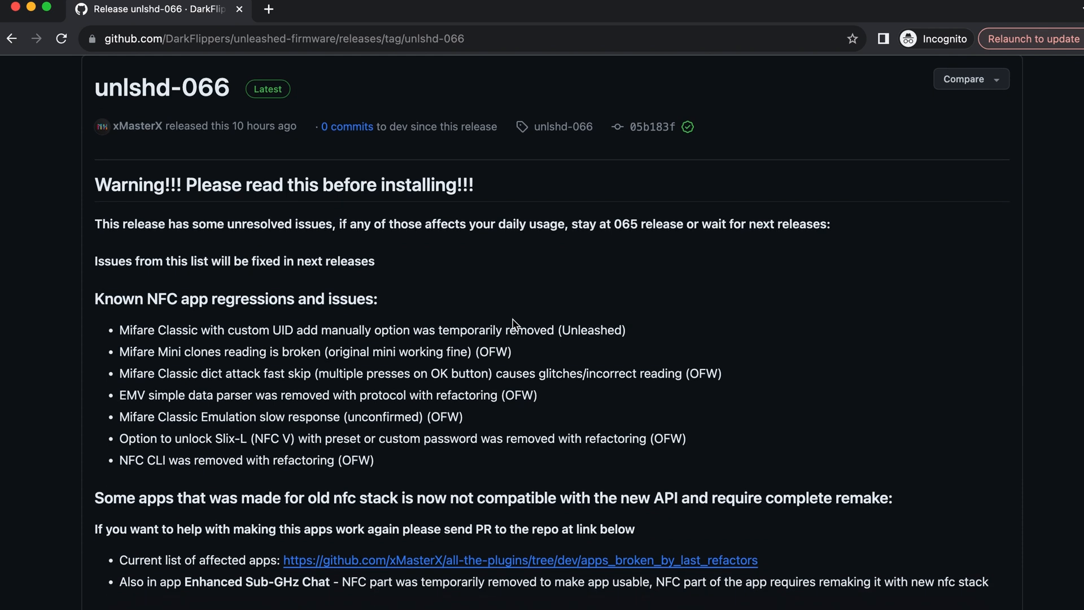
{"action": "scroll", "scroll_direction": "down", "scroll_amount": 3}
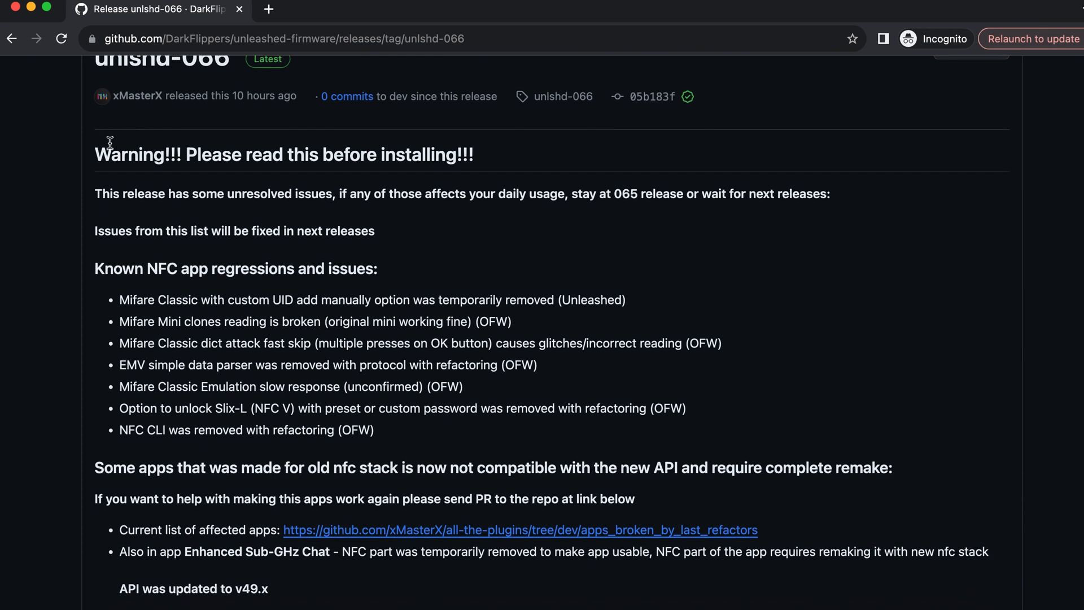
{"action": "mouse_move", "coordinate": [750, 179]}
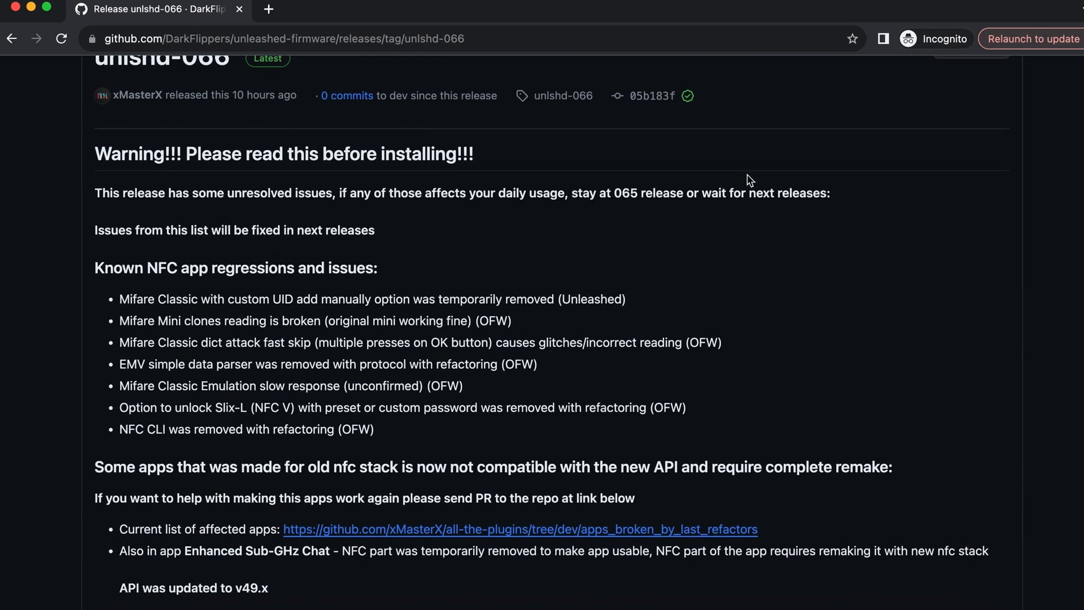
{"action": "scroll", "scroll_direction": "down", "scroll_amount": 3}
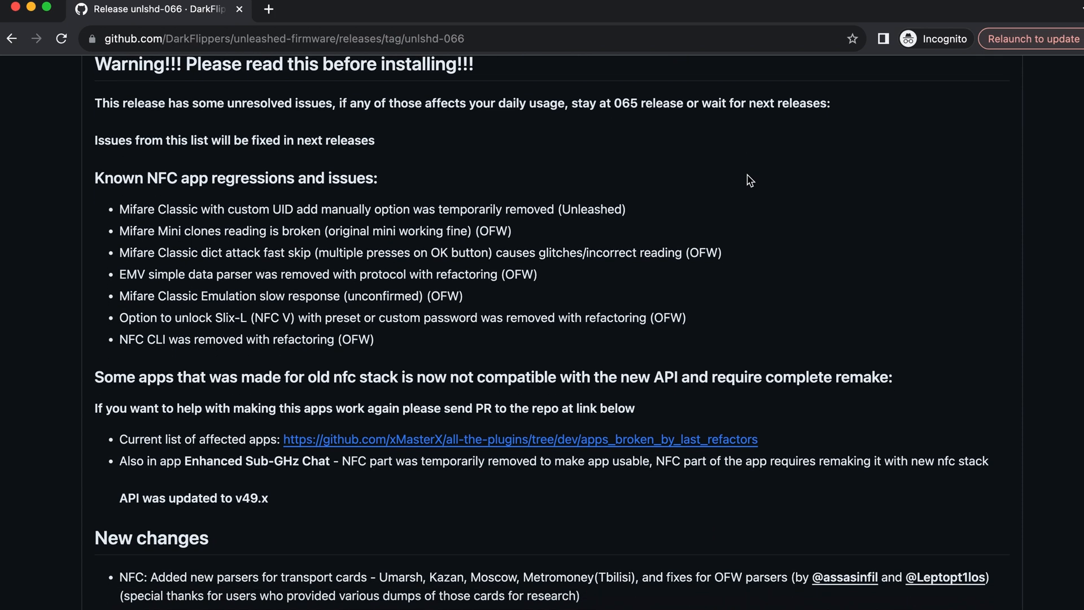
{"action": "scroll", "scroll_direction": "down", "scroll_amount": 3}
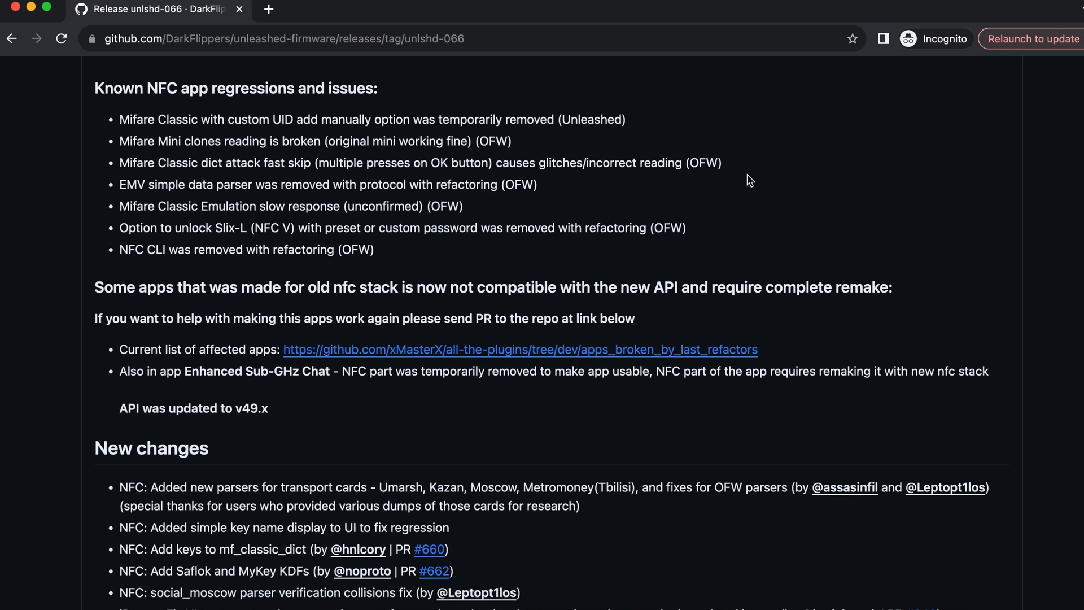
{"action": "scroll", "scroll_direction": "down", "scroll_amount": 3}
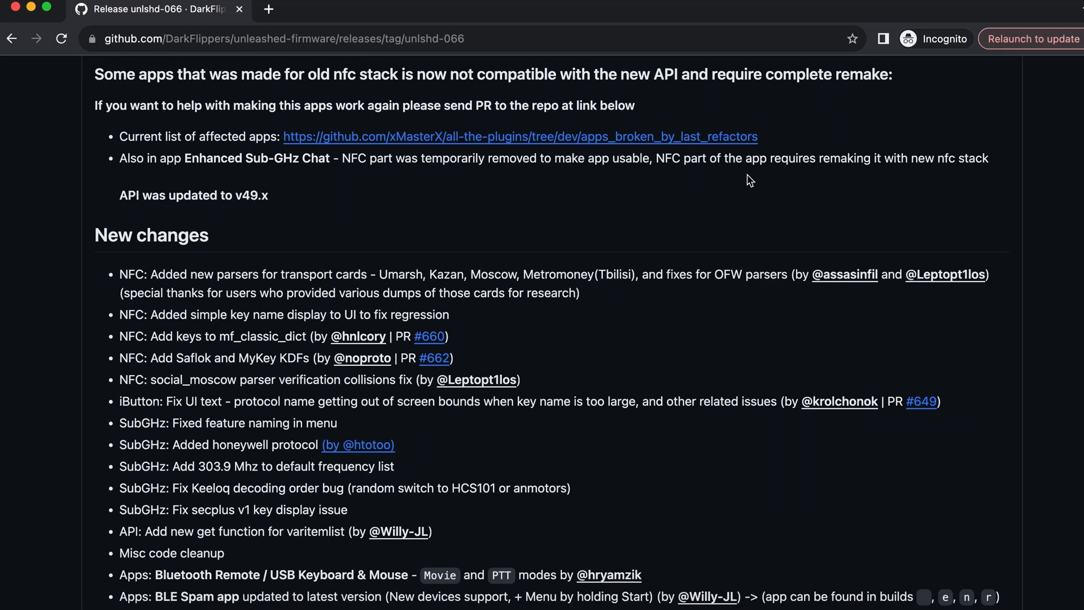
{"action": "scroll", "scroll_direction": "down", "scroll_amount": 3}
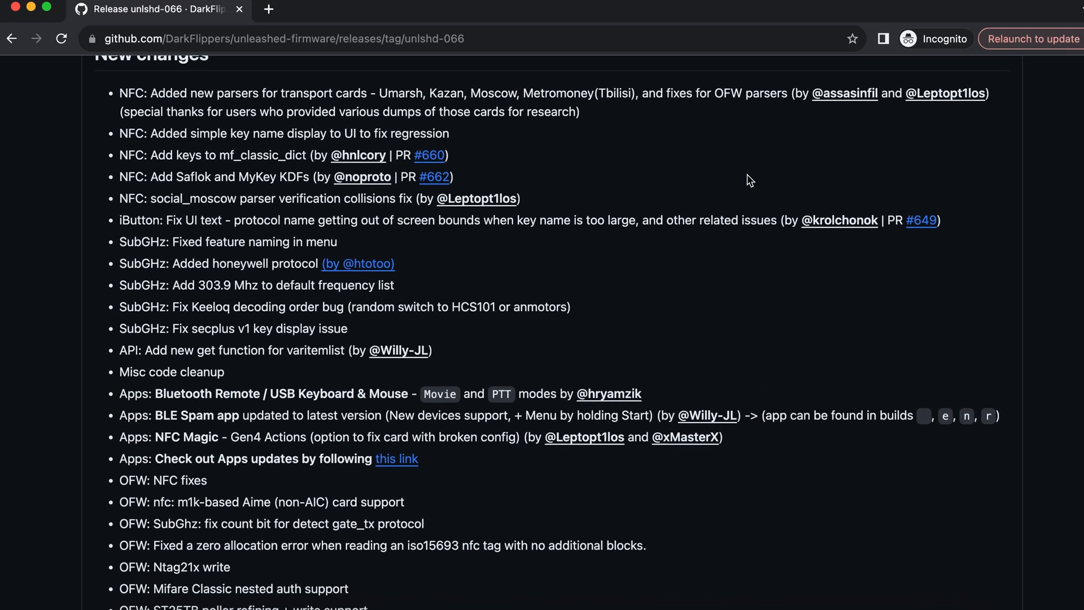
{"action": "scroll", "scroll_direction": "up", "scroll_amount": 3}
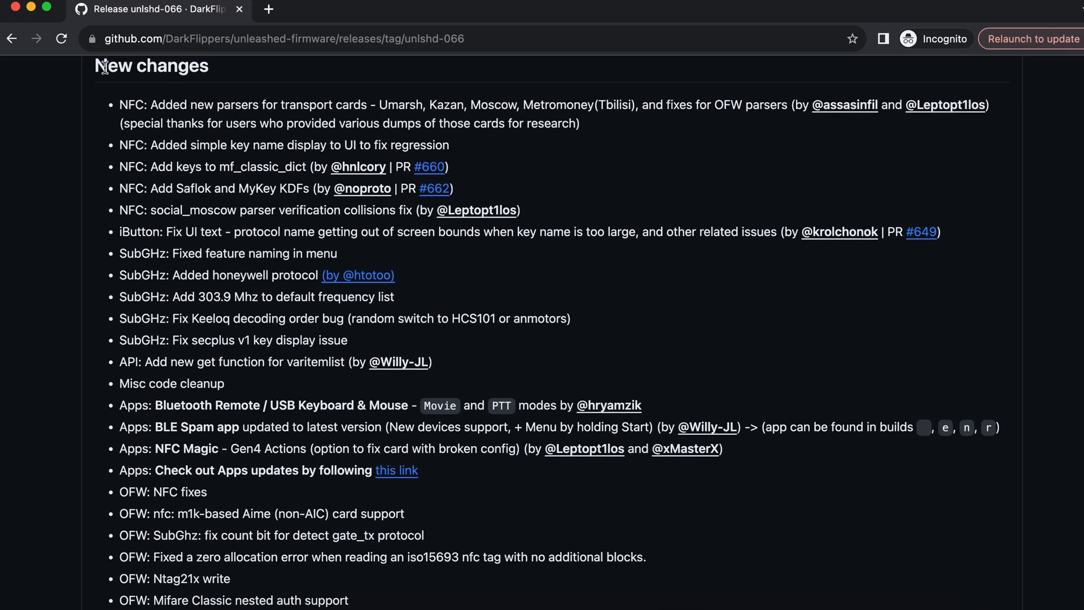
{"action": "scroll", "scroll_direction": "down", "scroll_amount": 3}
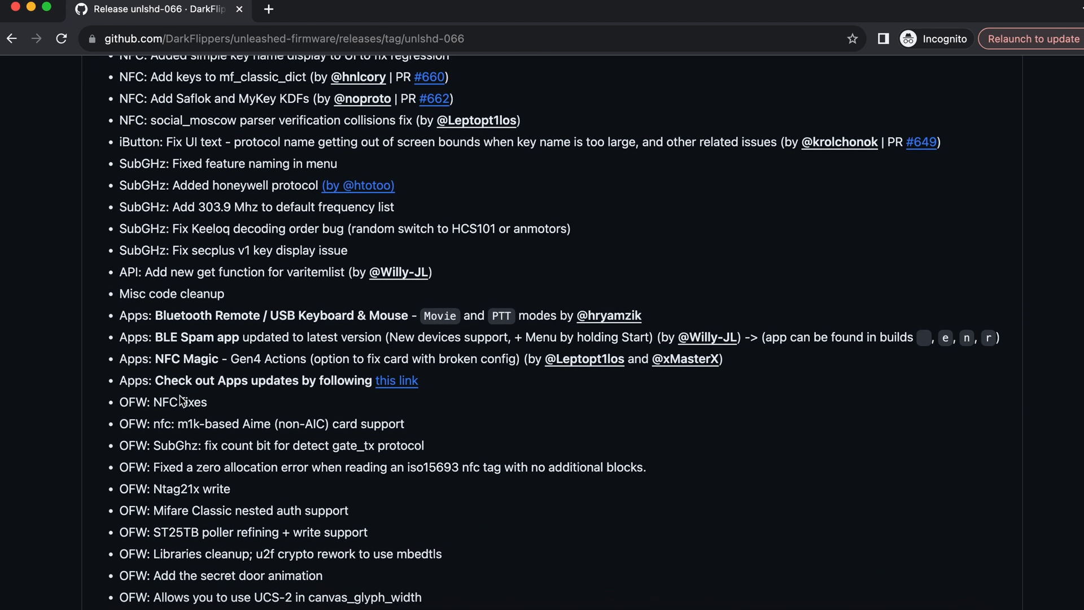
{"action": "scroll", "scroll_direction": "down", "scroll_amount": 3}
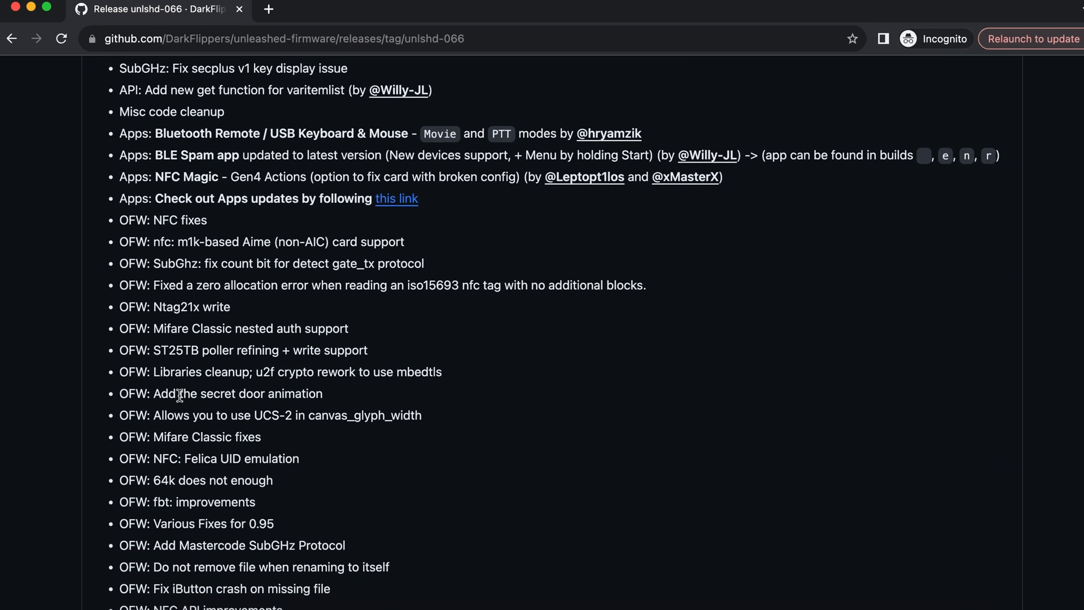
{"action": "scroll", "scroll_direction": "down", "scroll_amount": 3}
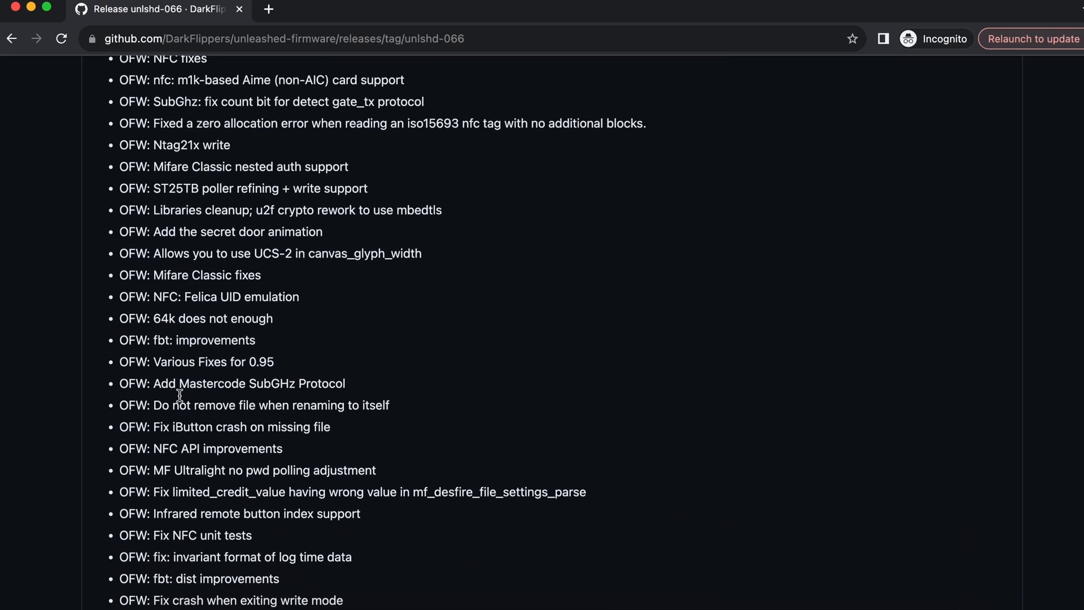
{"action": "scroll", "scroll_direction": "down", "scroll_amount": 3}
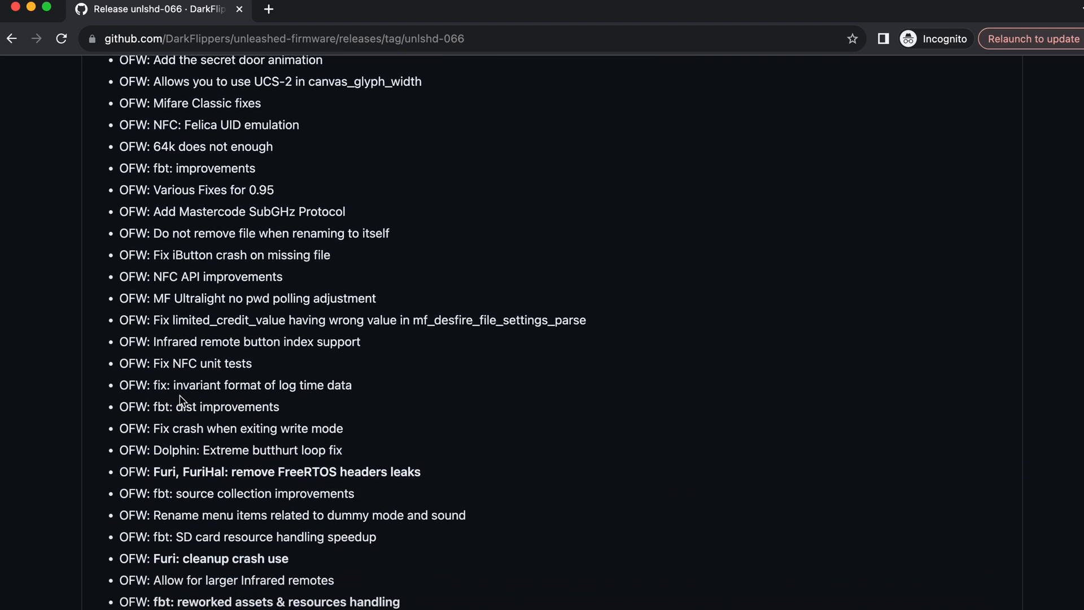
{"action": "scroll", "scroll_direction": "down", "scroll_amount": 3}
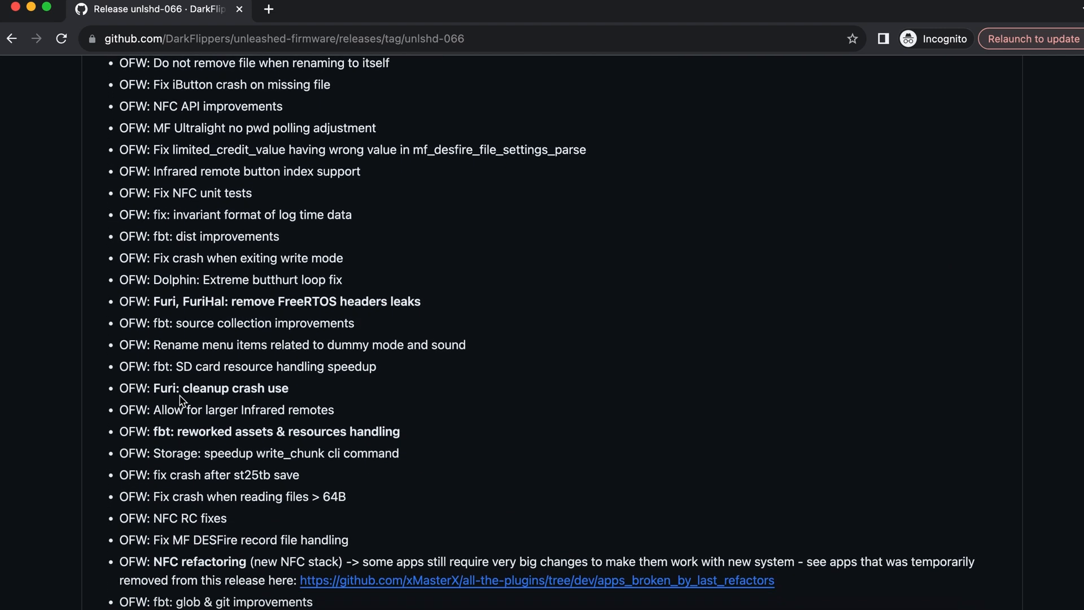
{"action": "scroll", "scroll_direction": "down", "scroll_amount": 3}
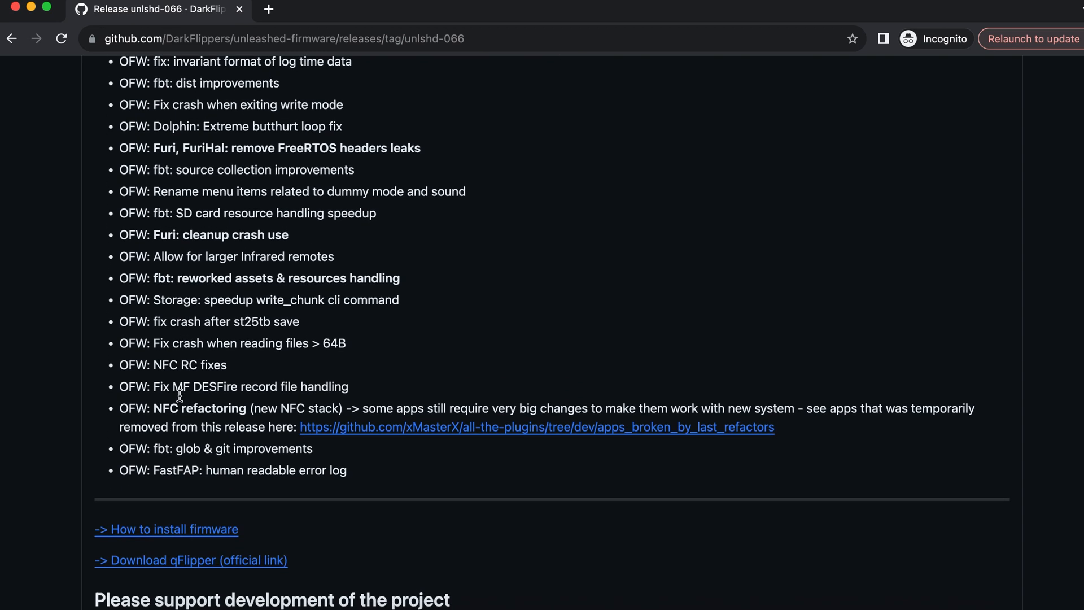
{"action": "scroll", "scroll_direction": "down", "scroll_amount": 3}
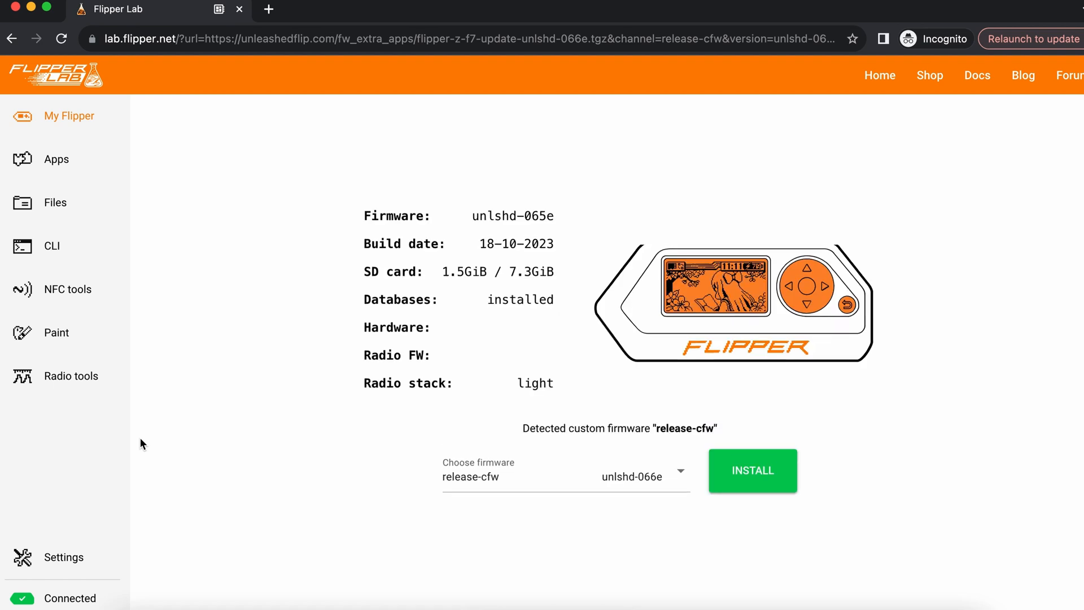
{"action": "mouse_move", "coordinate": [382, 235]}
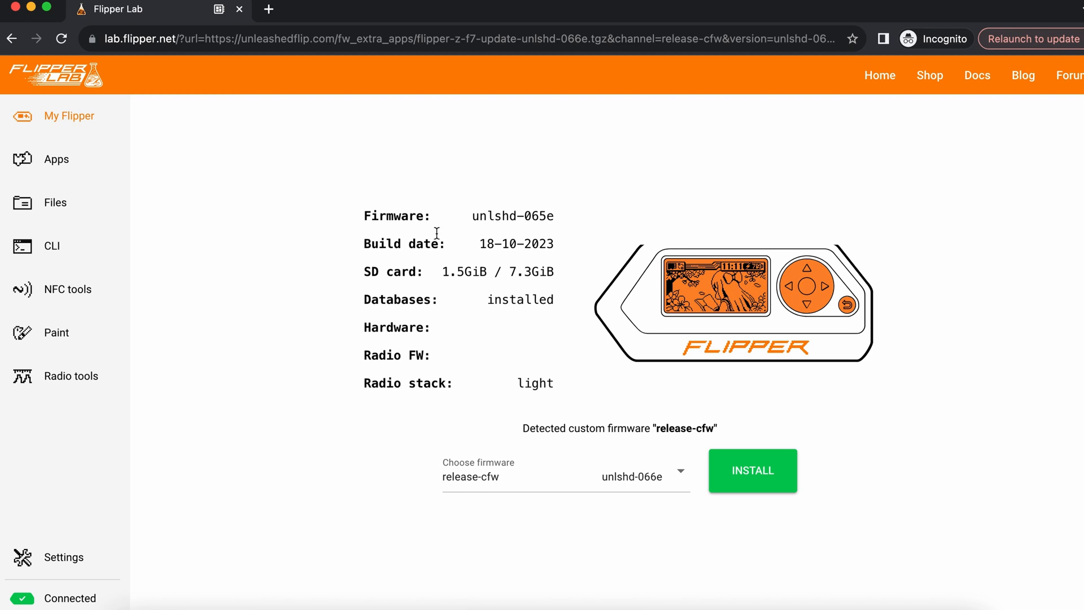
{"action": "mouse_move", "coordinate": [603, 481]}
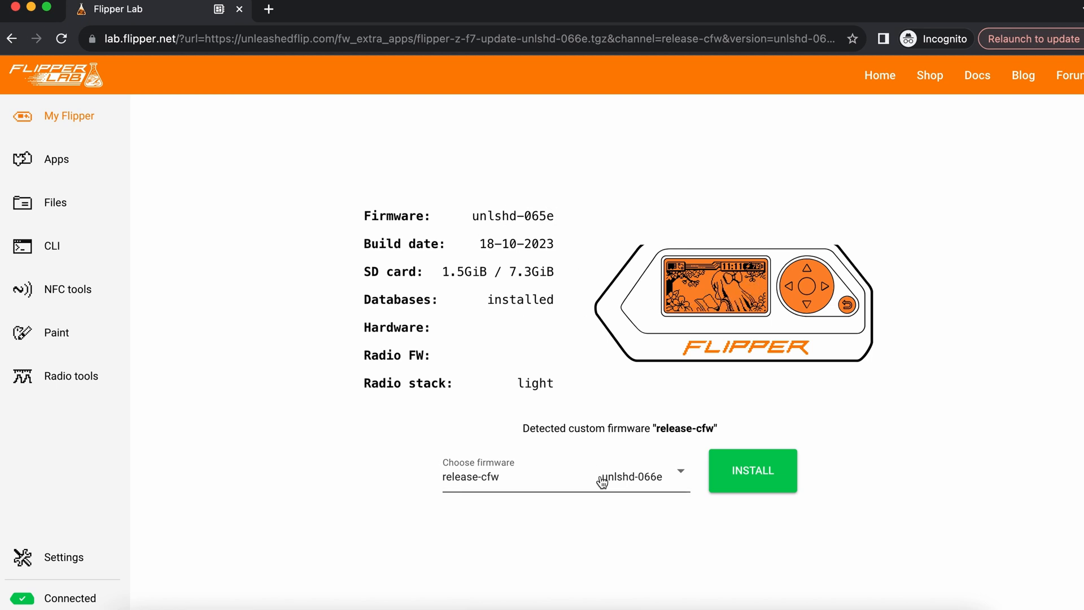
{"action": "left_click", "coordinate": [753, 470]}
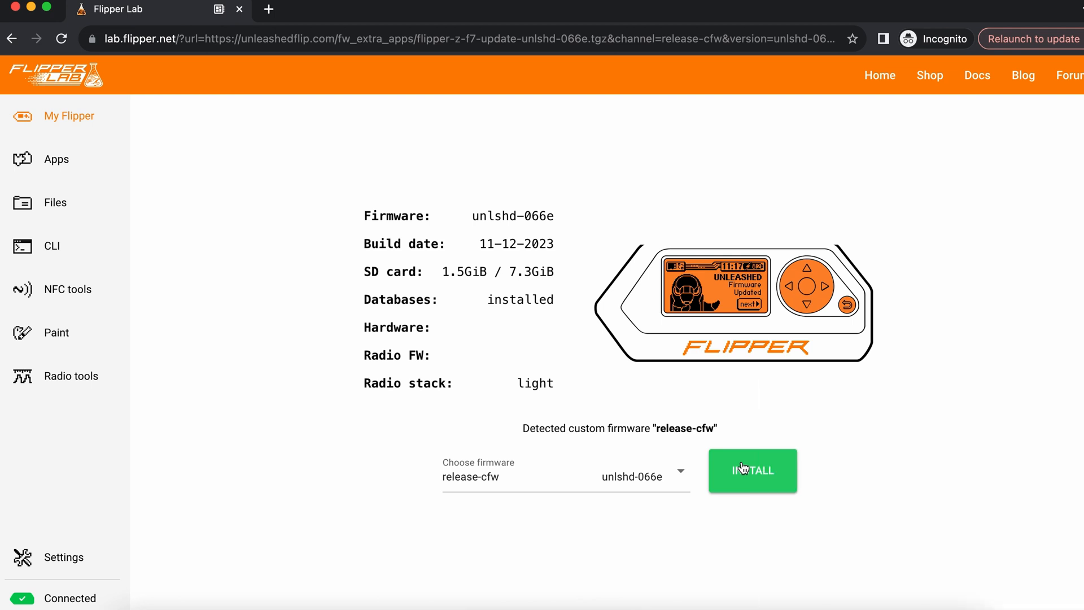
{"action": "mouse_move", "coordinate": [560, 219]}
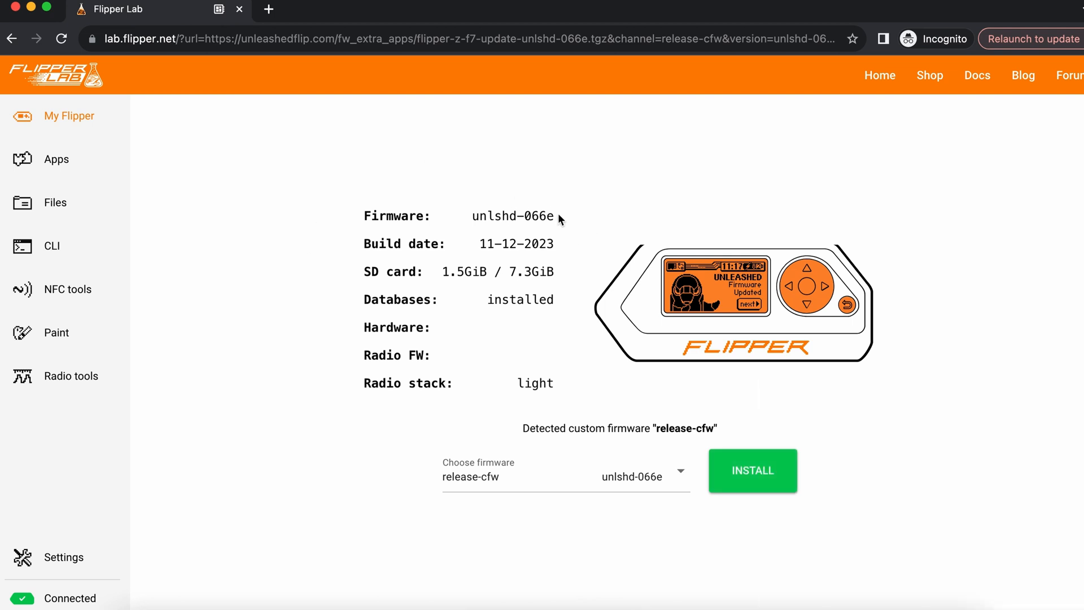